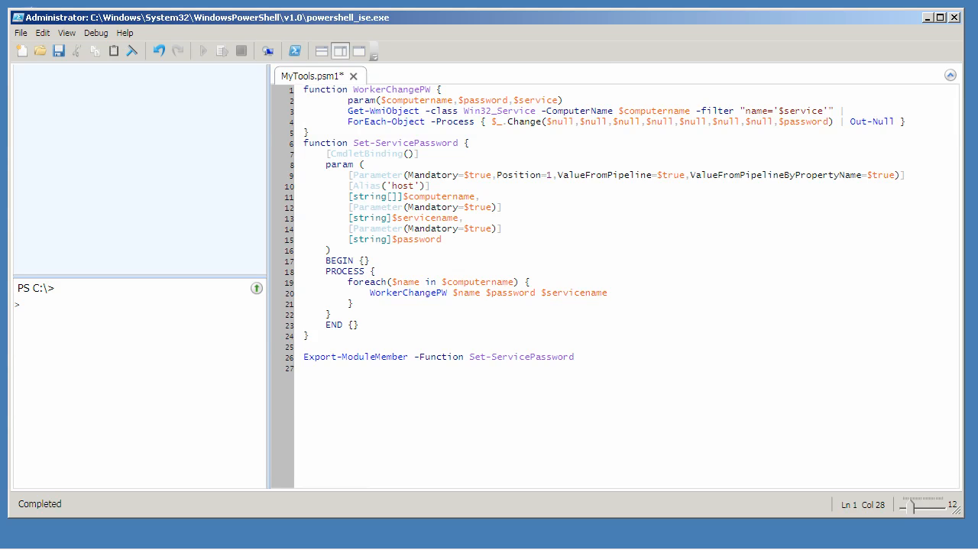
Review Set-ServicePassword and its computername parameter, then select the empty CmdletBinding() on line 7.
double_click(400, 143)
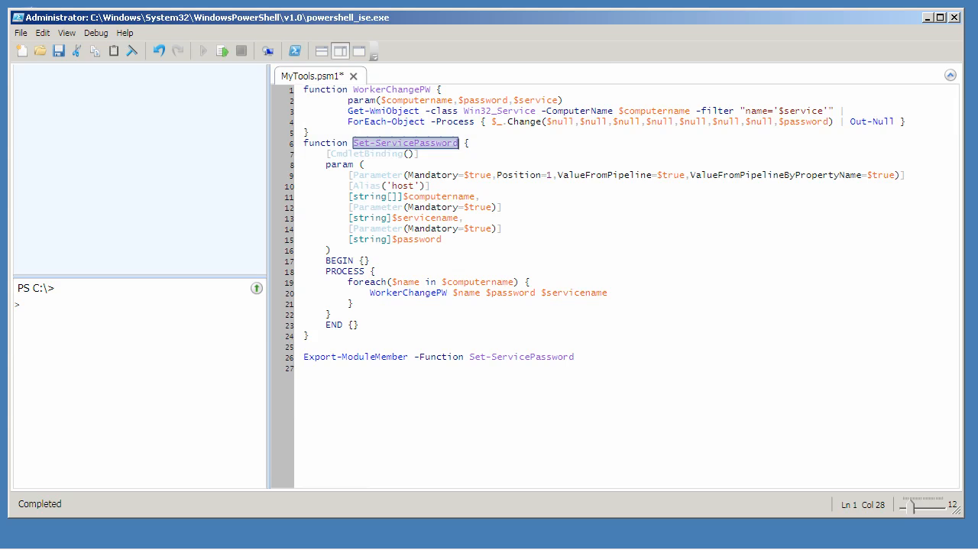
double_click(442, 196)
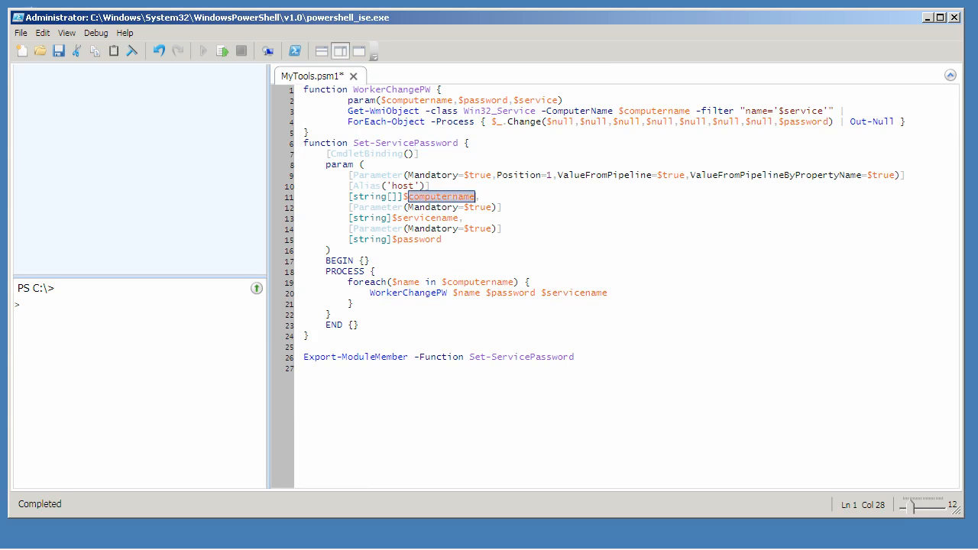
double_click(419, 239)
text(SupportsShouldProcess)
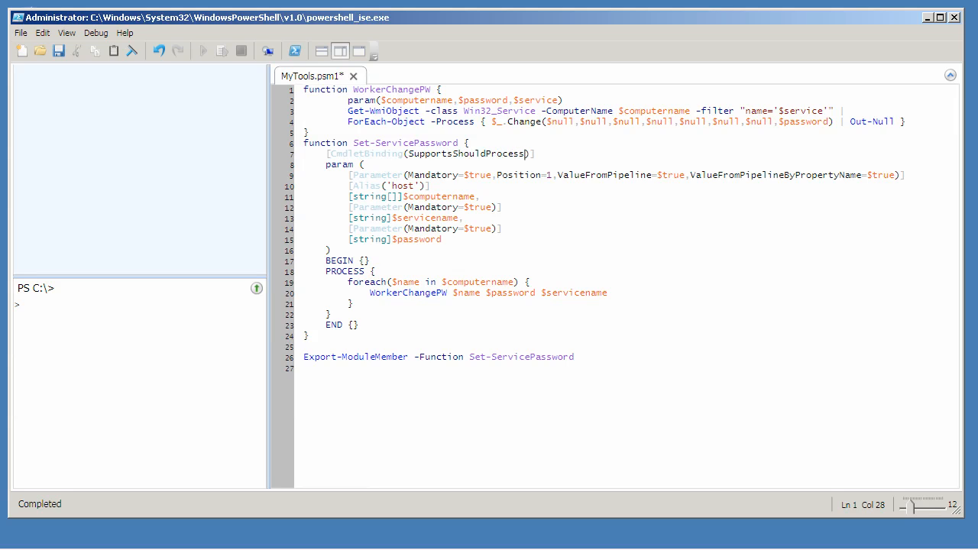
Set CmdletBinding to SupportsShouldProcess=$True, ConfirmImpact='Medium' and add a blank line in the foreach loop.
text(=$True,ConfirmImpact=')
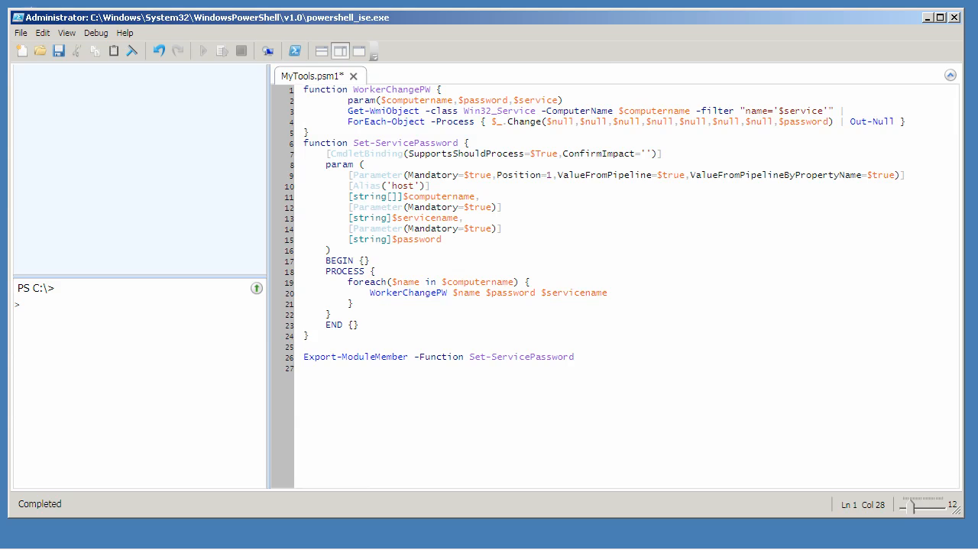
click(646, 154)
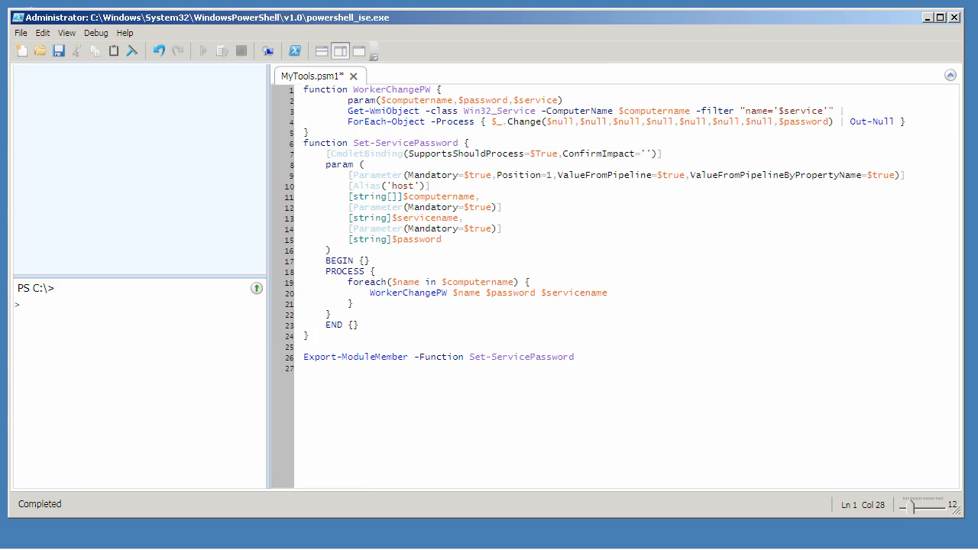
text(Medium)
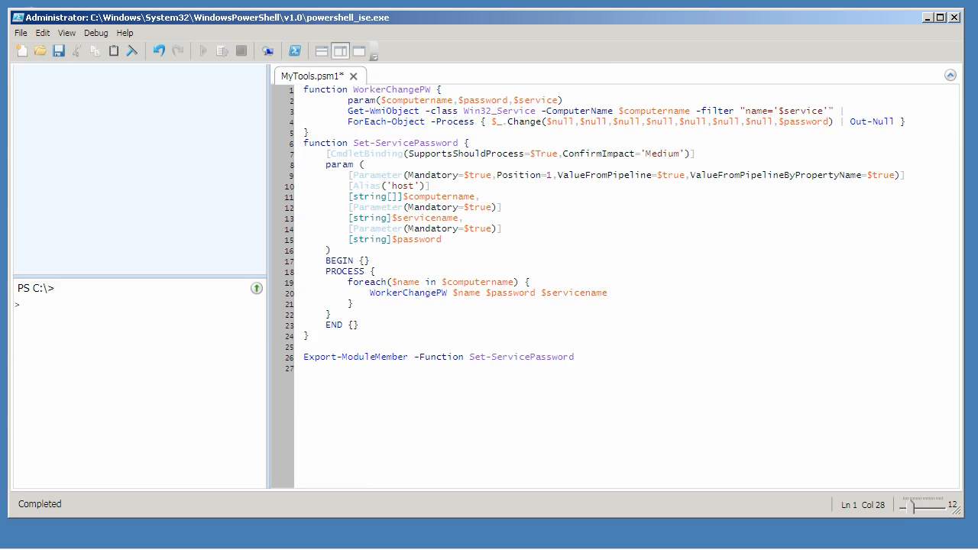
key(Enter)
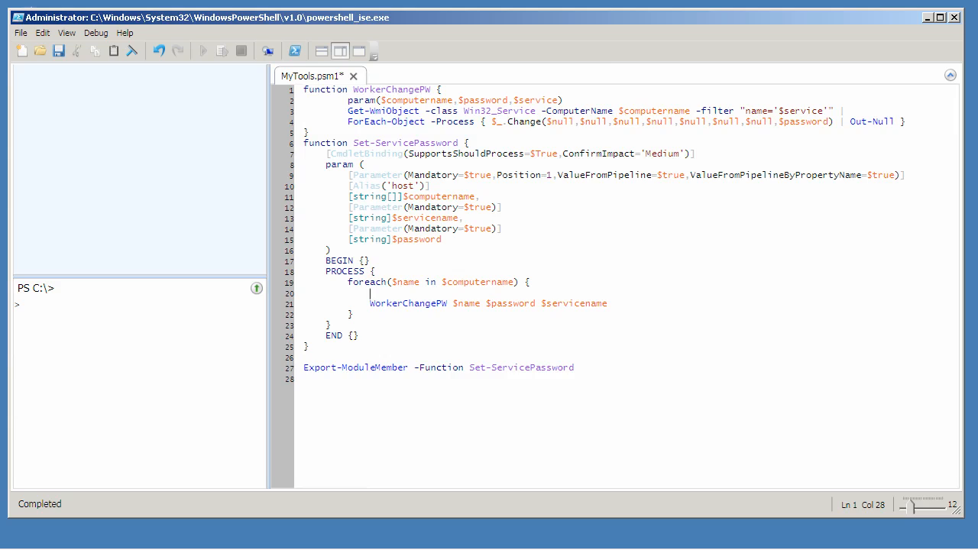
Wrap the WorkerChangePW call in an if ($pscmdlet.shouldprocess()) block.
text(if ()
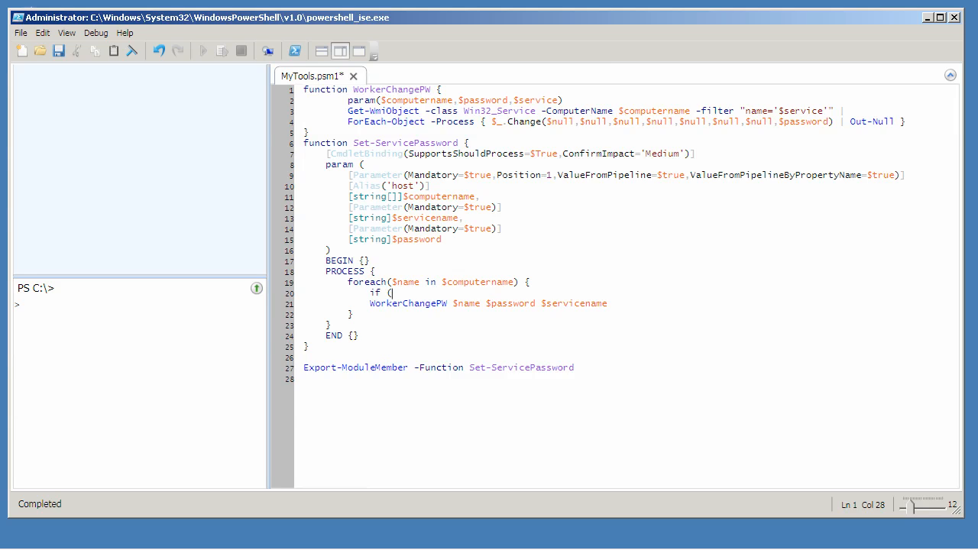
text($pscmdlet.s)
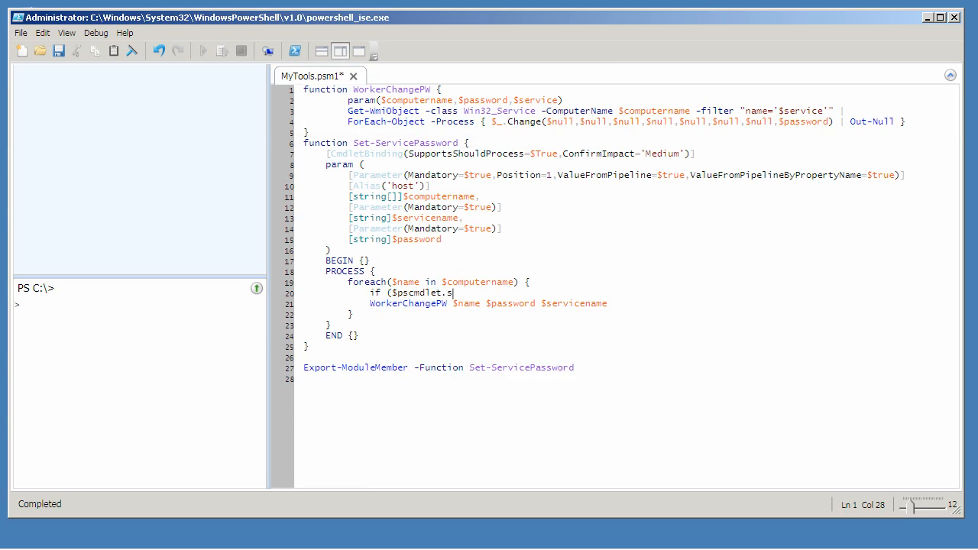
text(houldprocess()) {)
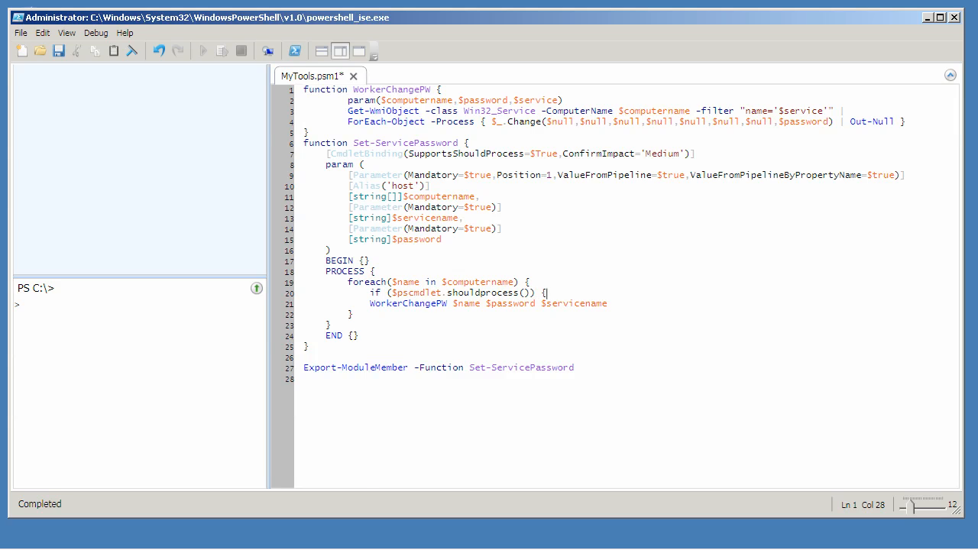
key(Enter)
text(})
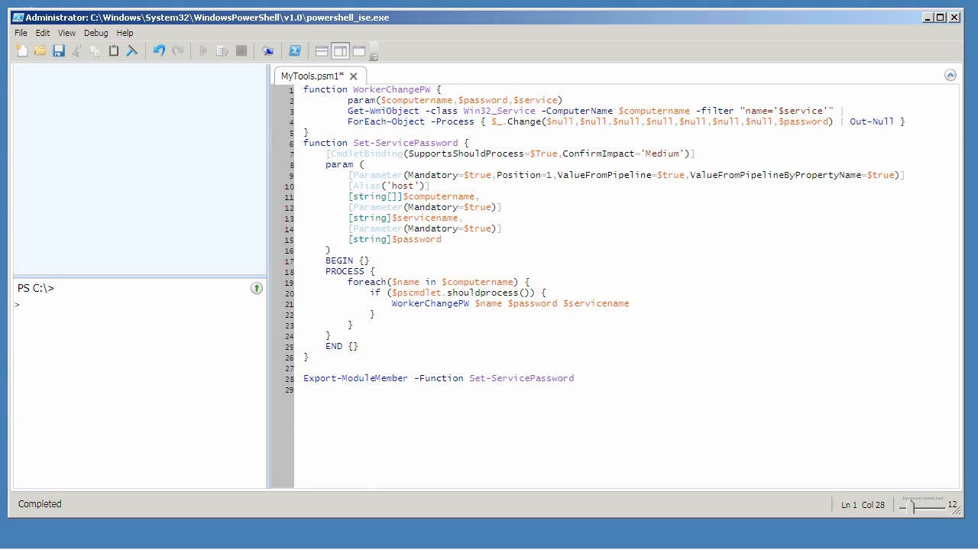
Place the cursor inside shouldprocess's parentheses for the message argument.
double_click(478, 293)
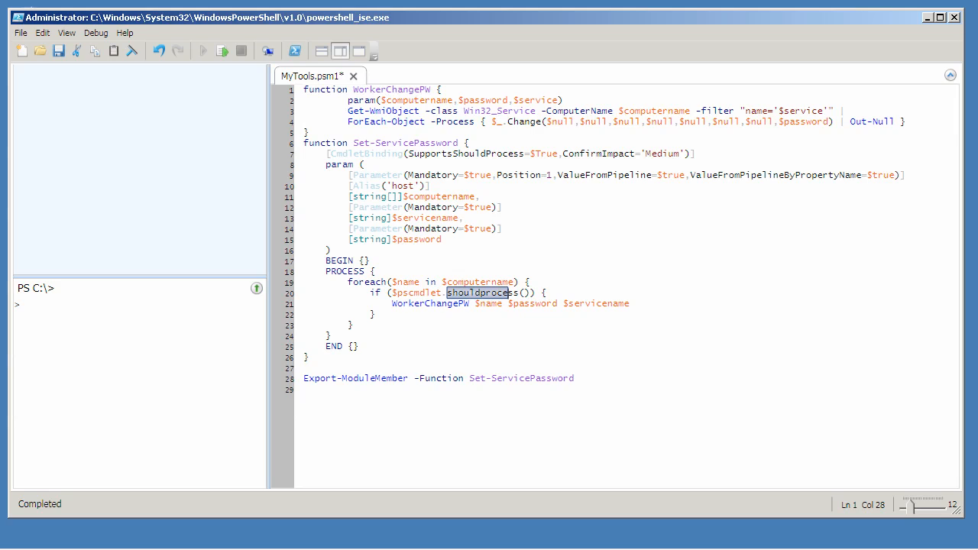
double_click(419, 303)
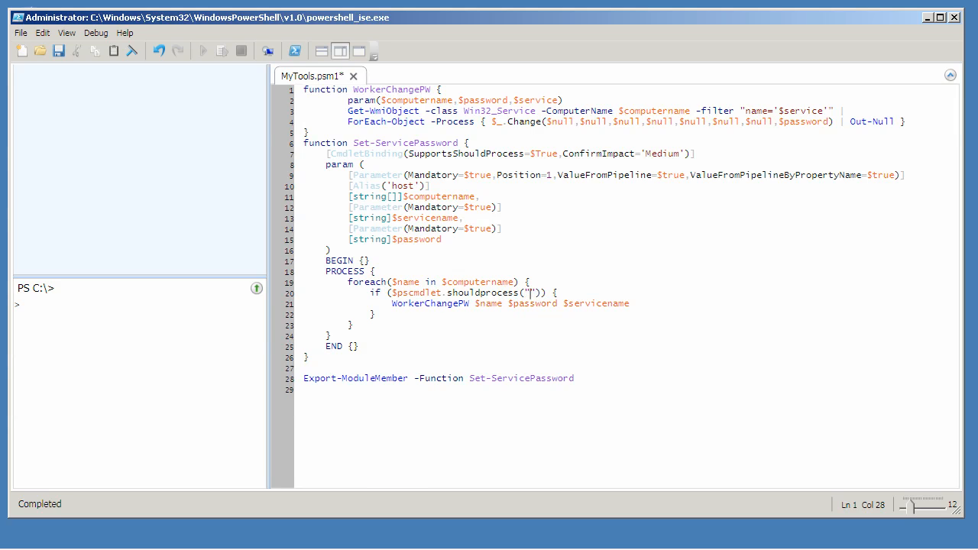
Enter the ShouldProcess message "Setting password for $servicename on $name".
text(Setting password for $service)
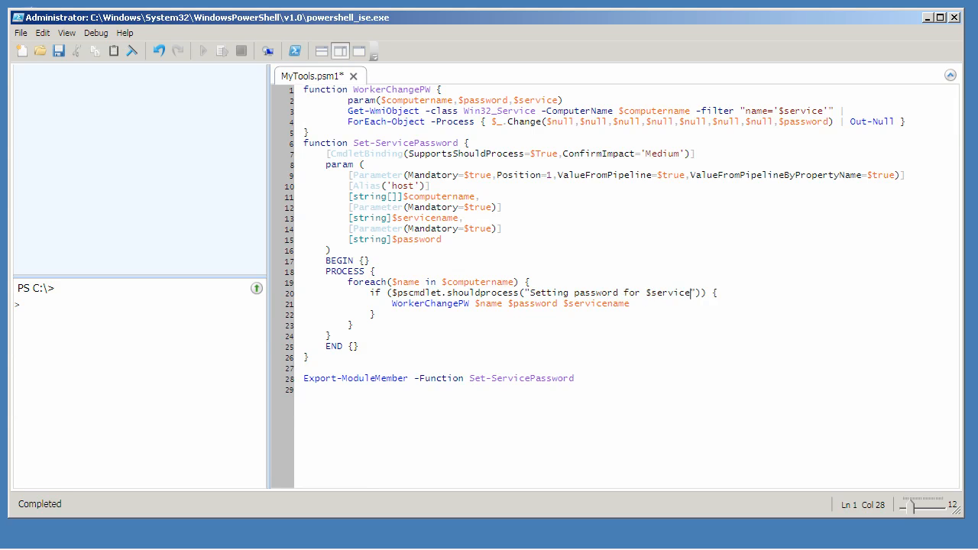
text(name on $name)
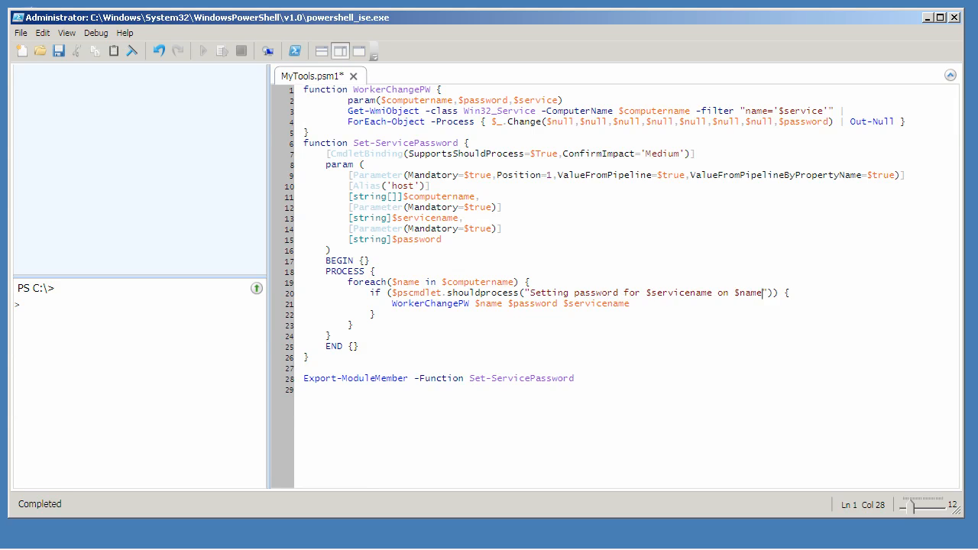
double_click(407, 282)
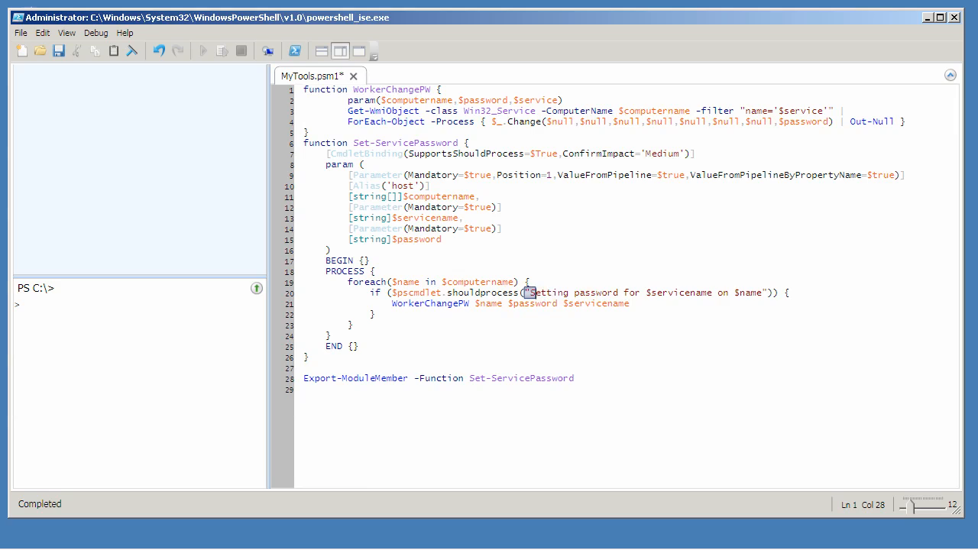
double_click(646, 293)
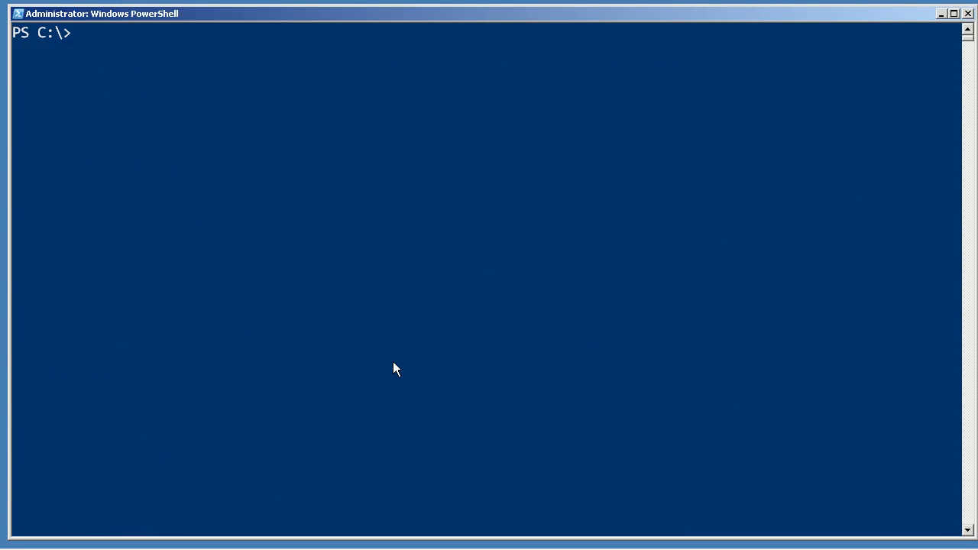
Import the mytools module and view help for Set-ServicePassword showing -WhatIf and -Confirm.
text(import-module mytools)
text(help)
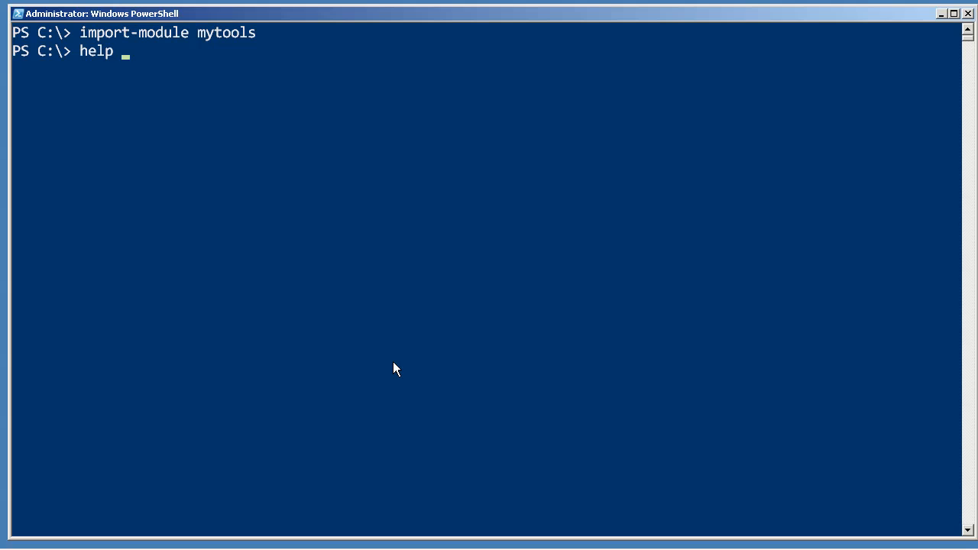
text(Set-Service)
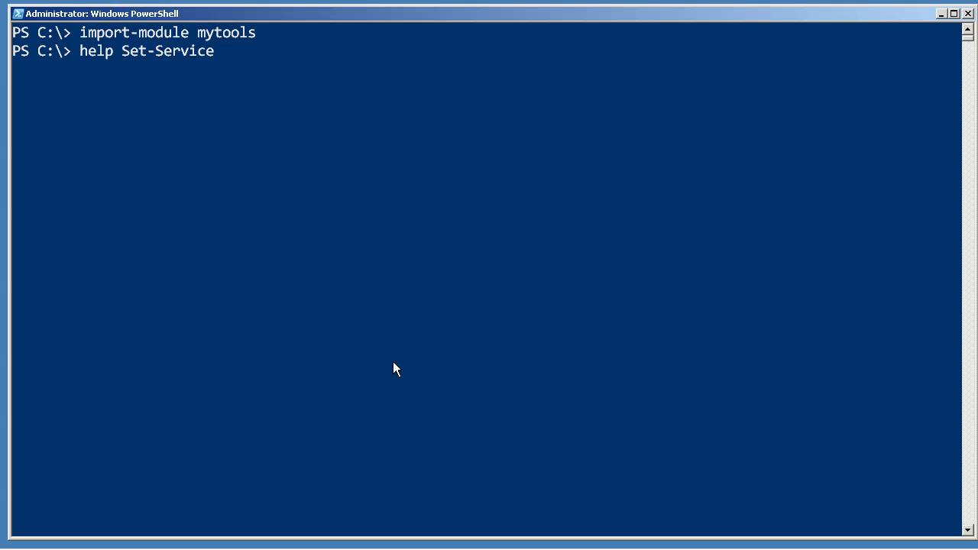
text(password)
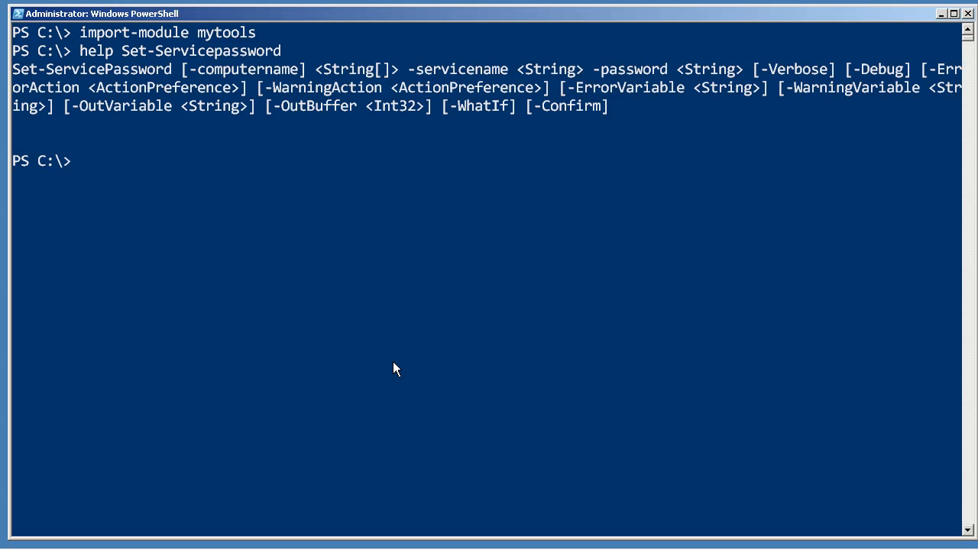